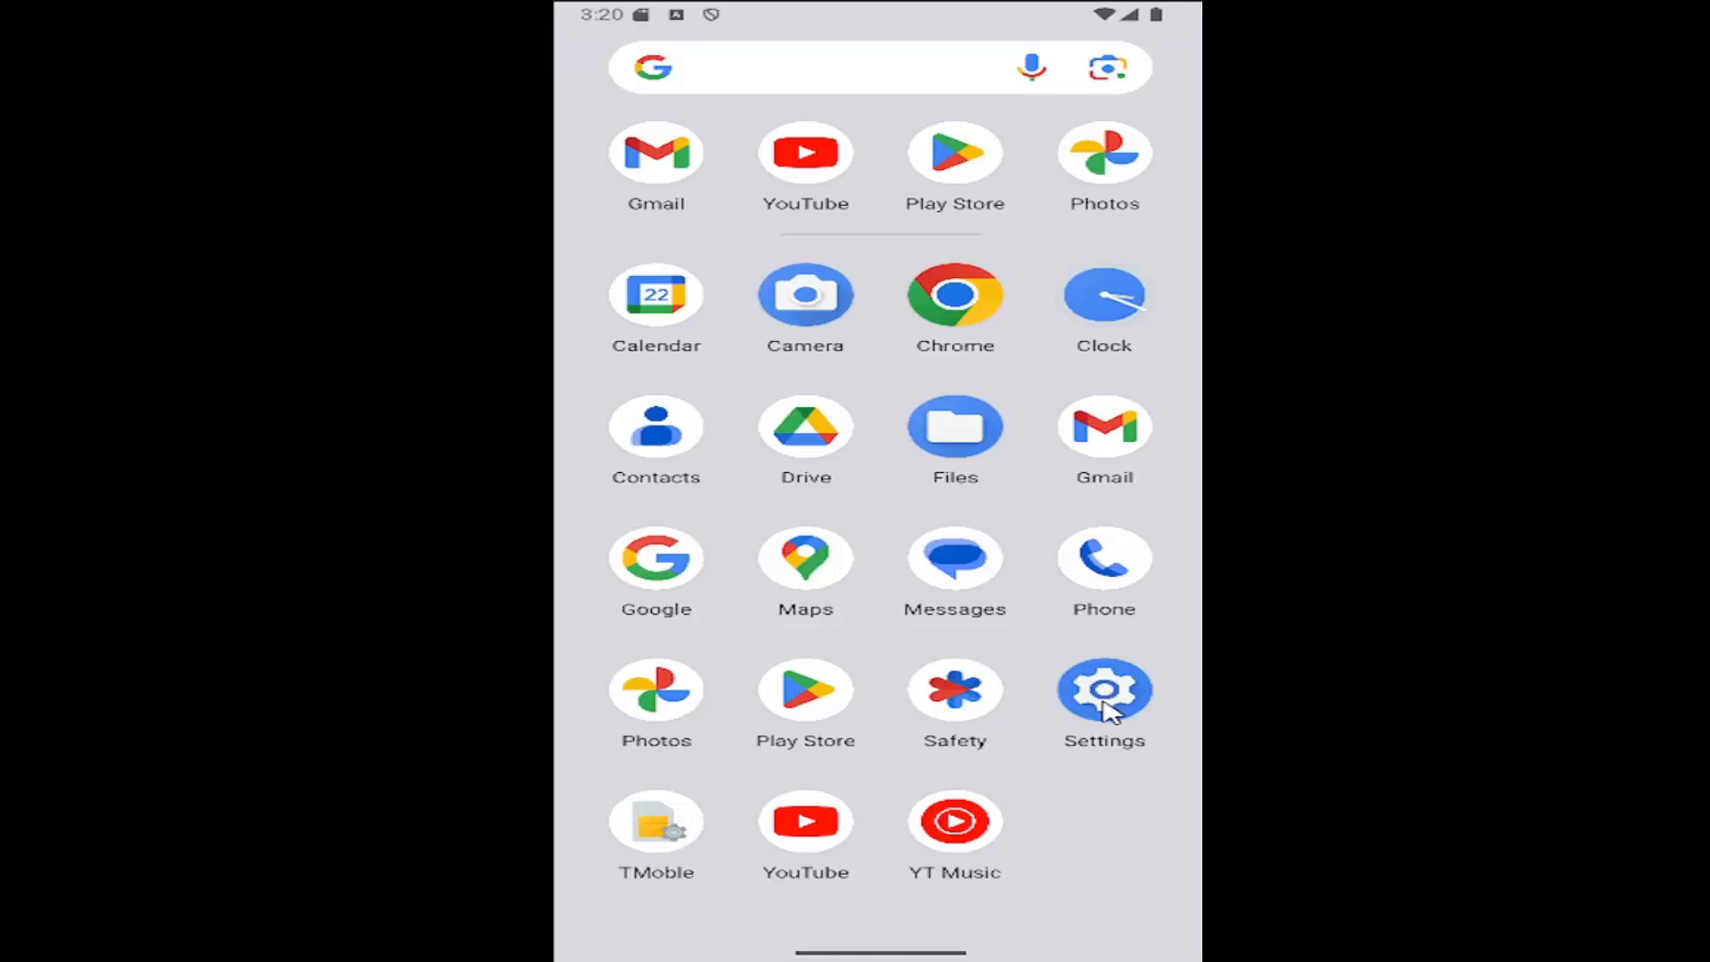
- Launch the Settings app from the app drawer
left_click(1102, 690)
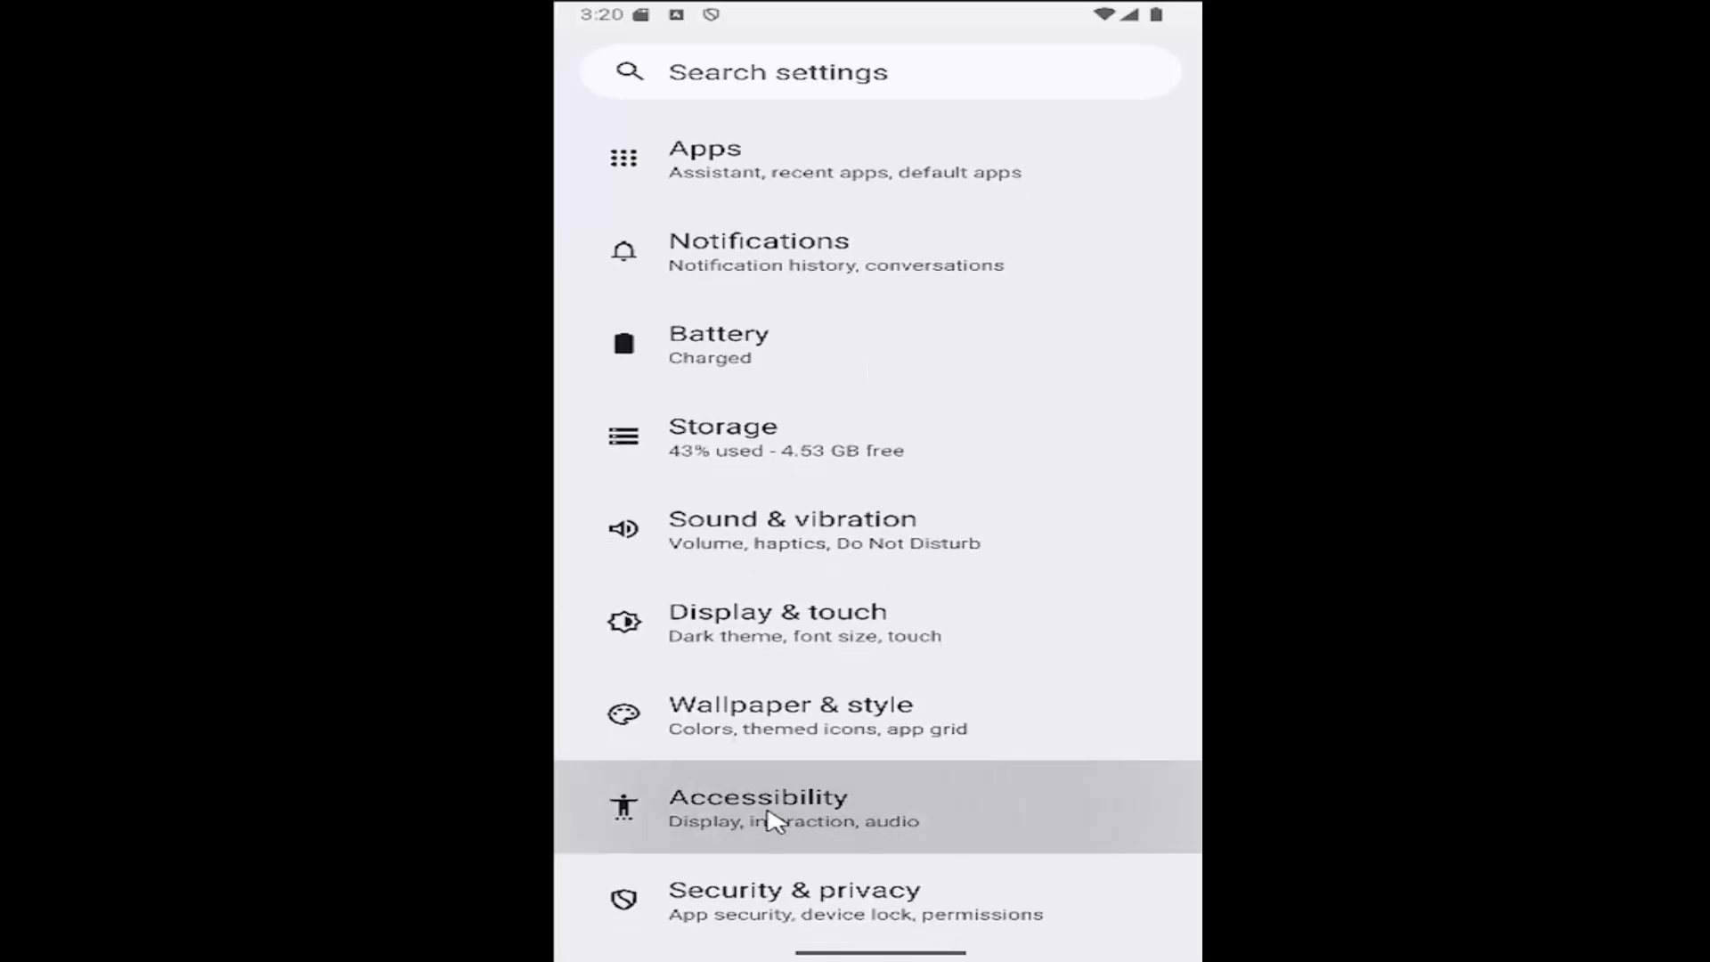
- Go to Accessibility and into the Vibration & haptics page
left_click(758, 807)
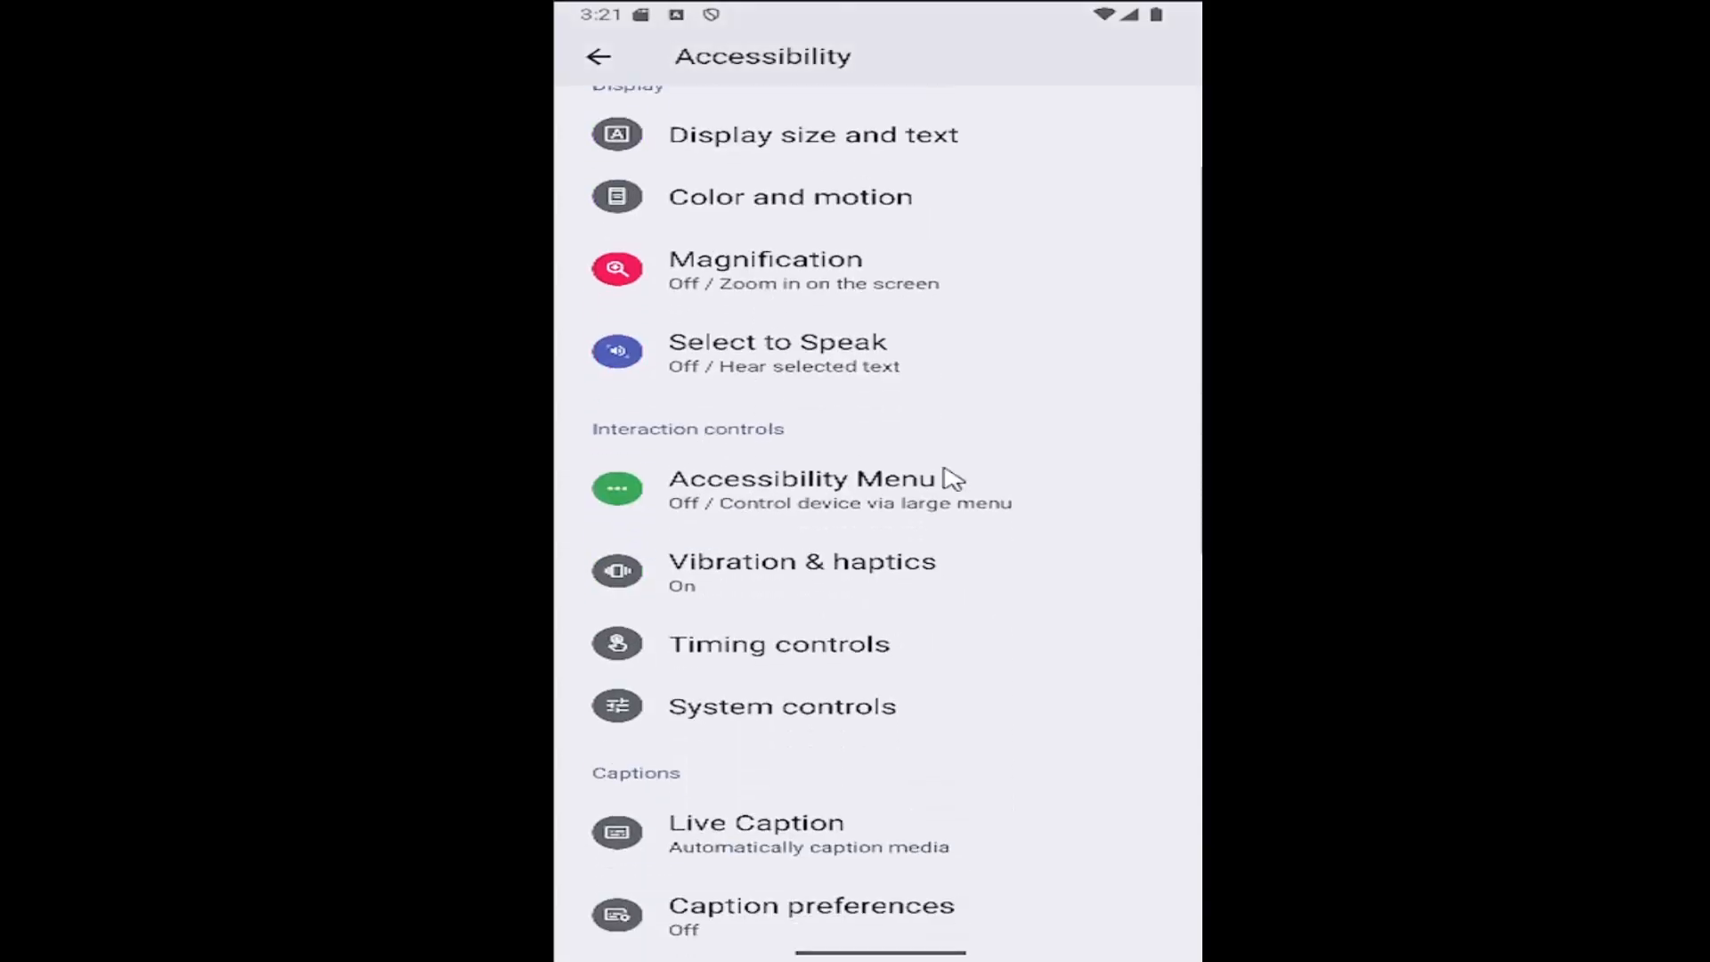
mouse_move(832, 578)
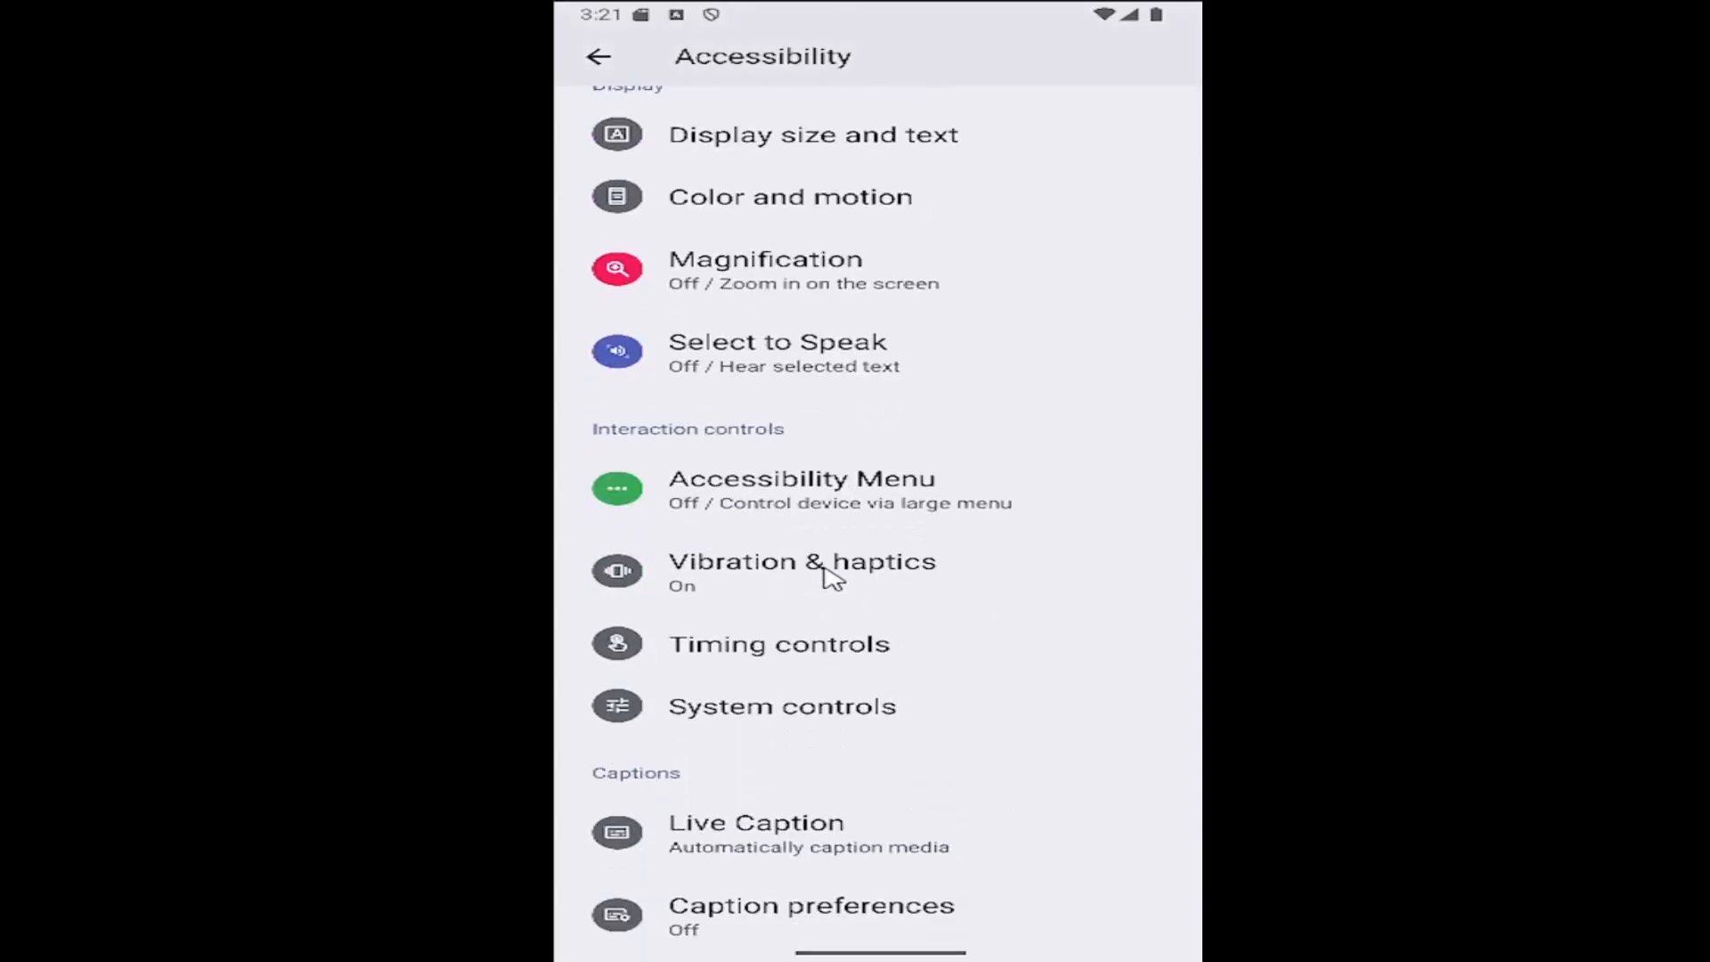
left_click(802, 561)
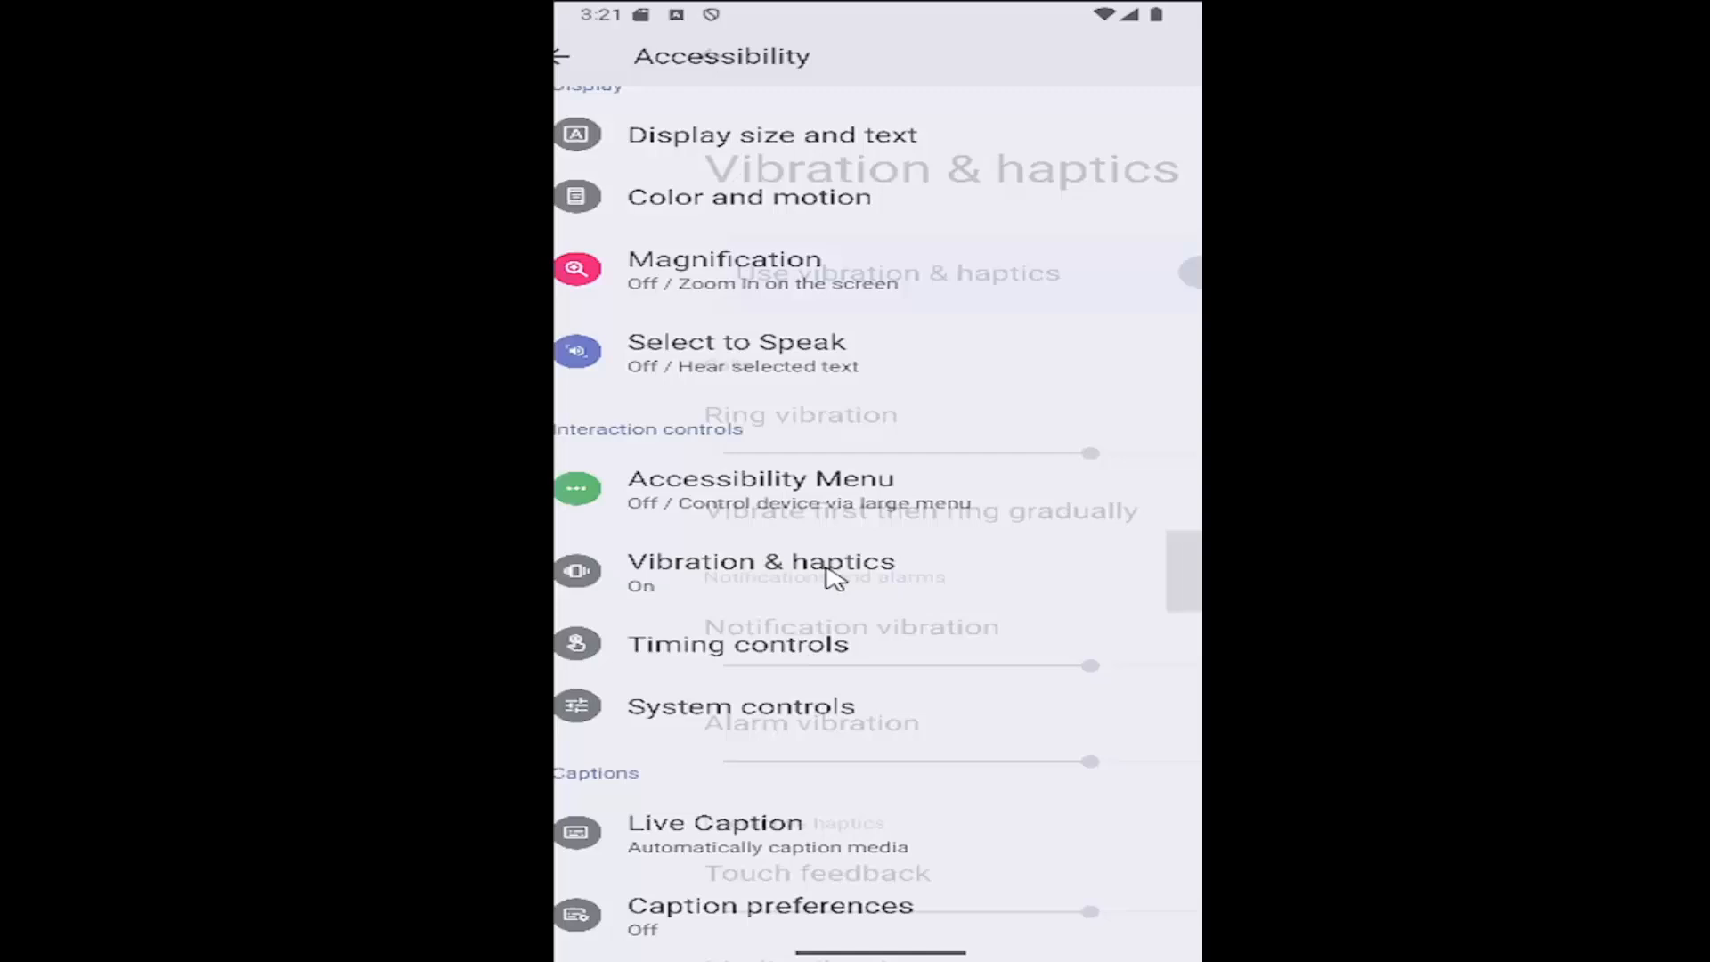
- Switch off Use vibration & haptics so the vibration sliders grey out
left_click(760, 561)
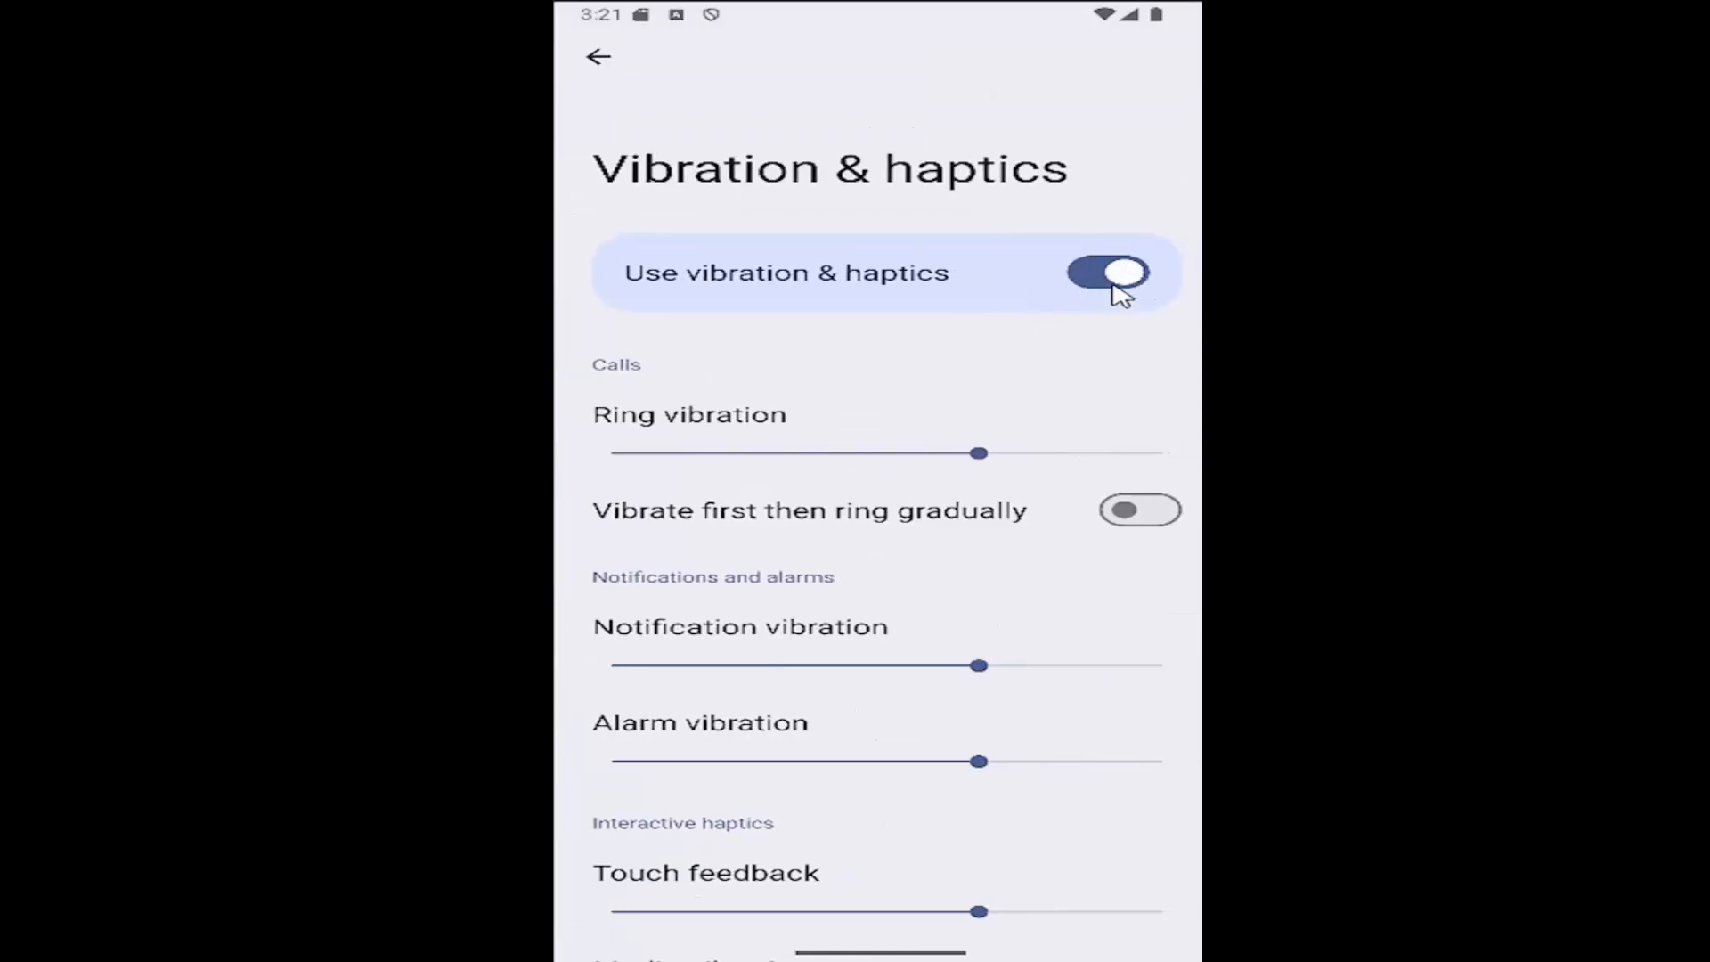
left_click(1108, 273)
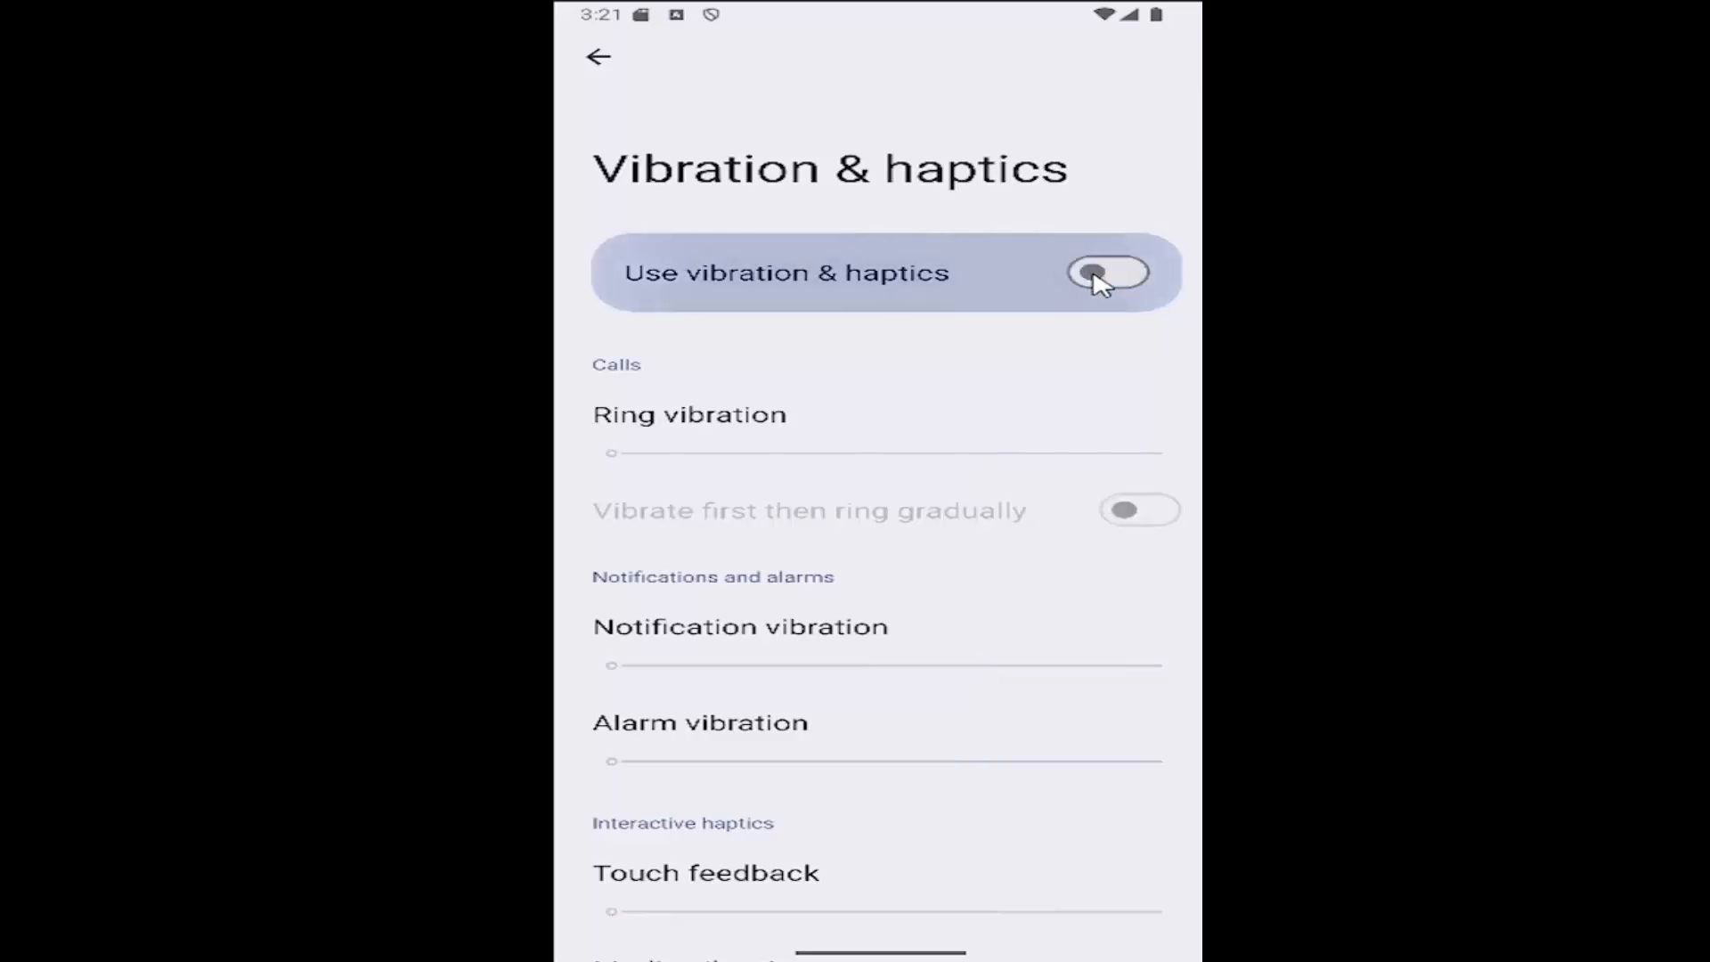
left_click(1106, 273)
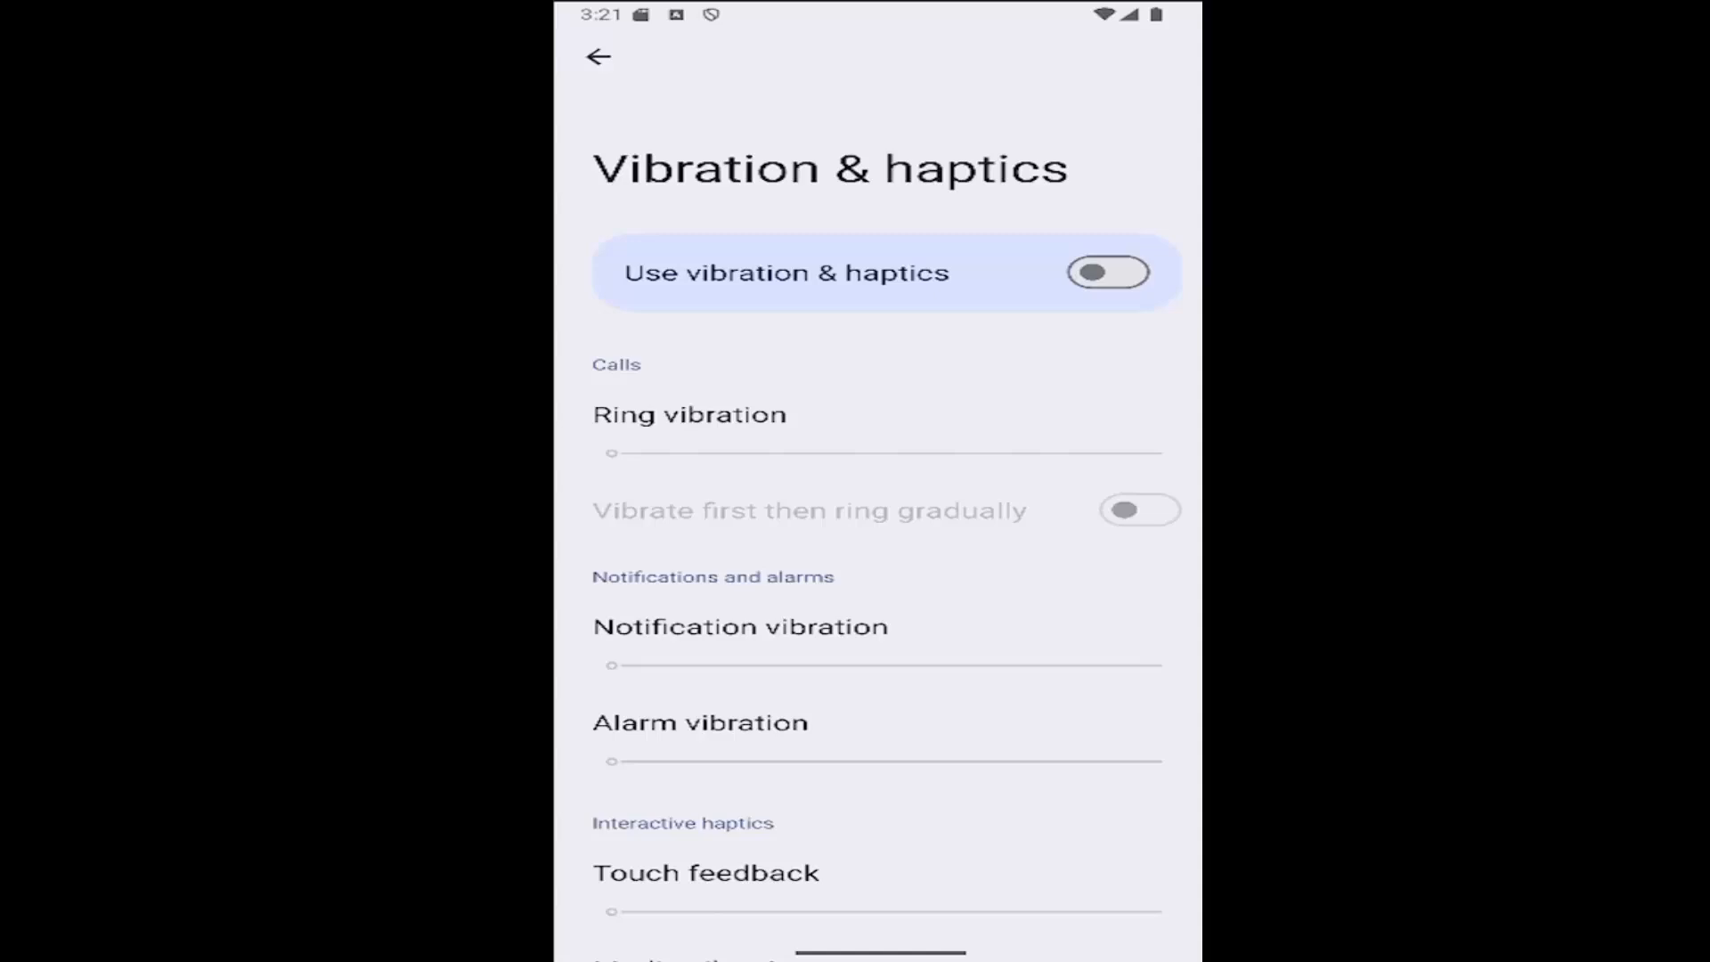
mouse_move(843, 116)
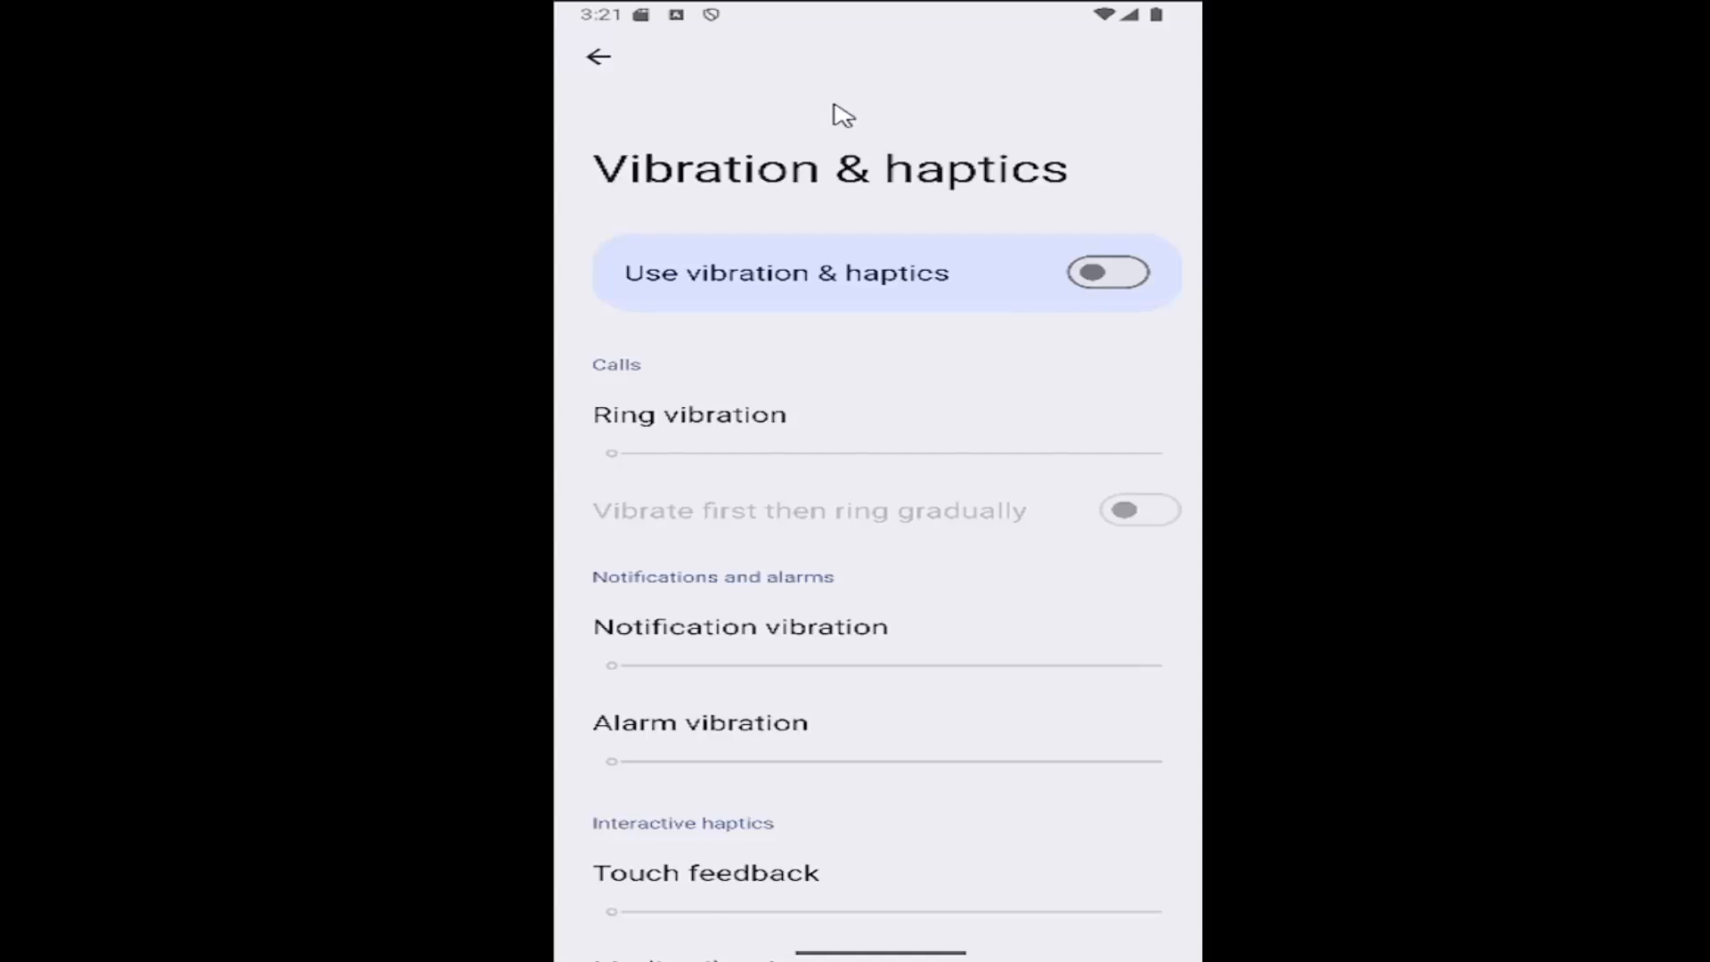
- Navigate back through Accessibility to the main Settings list
left_click(599, 55)
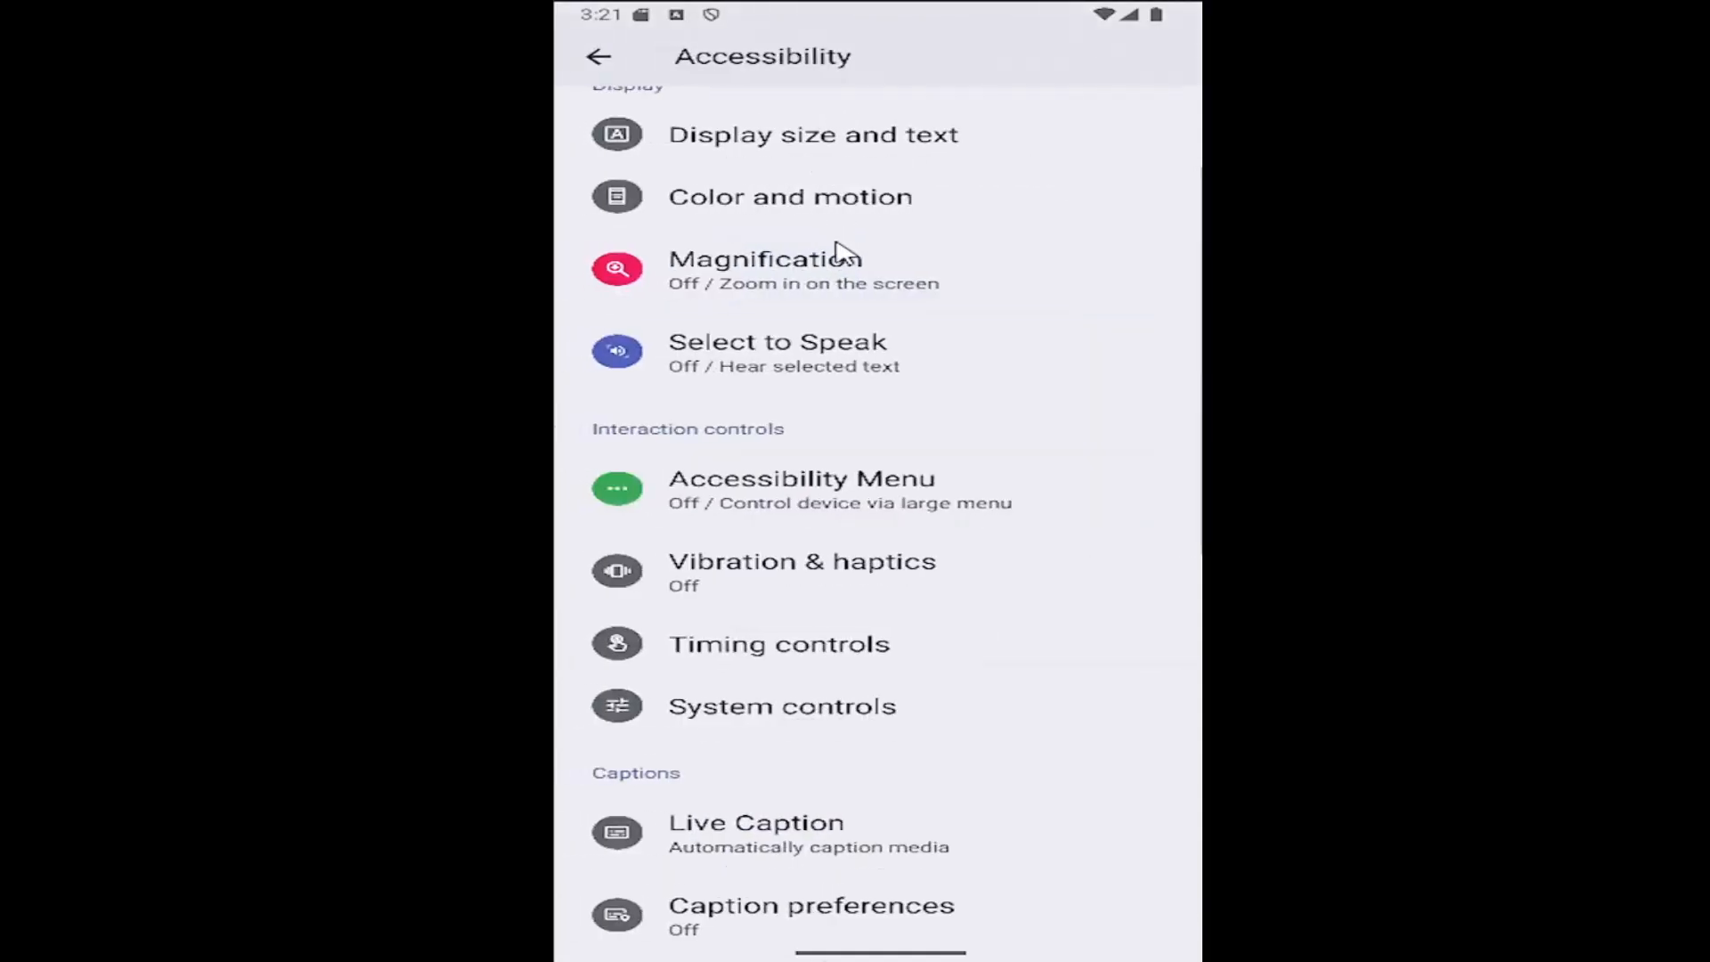
left_click(598, 56)
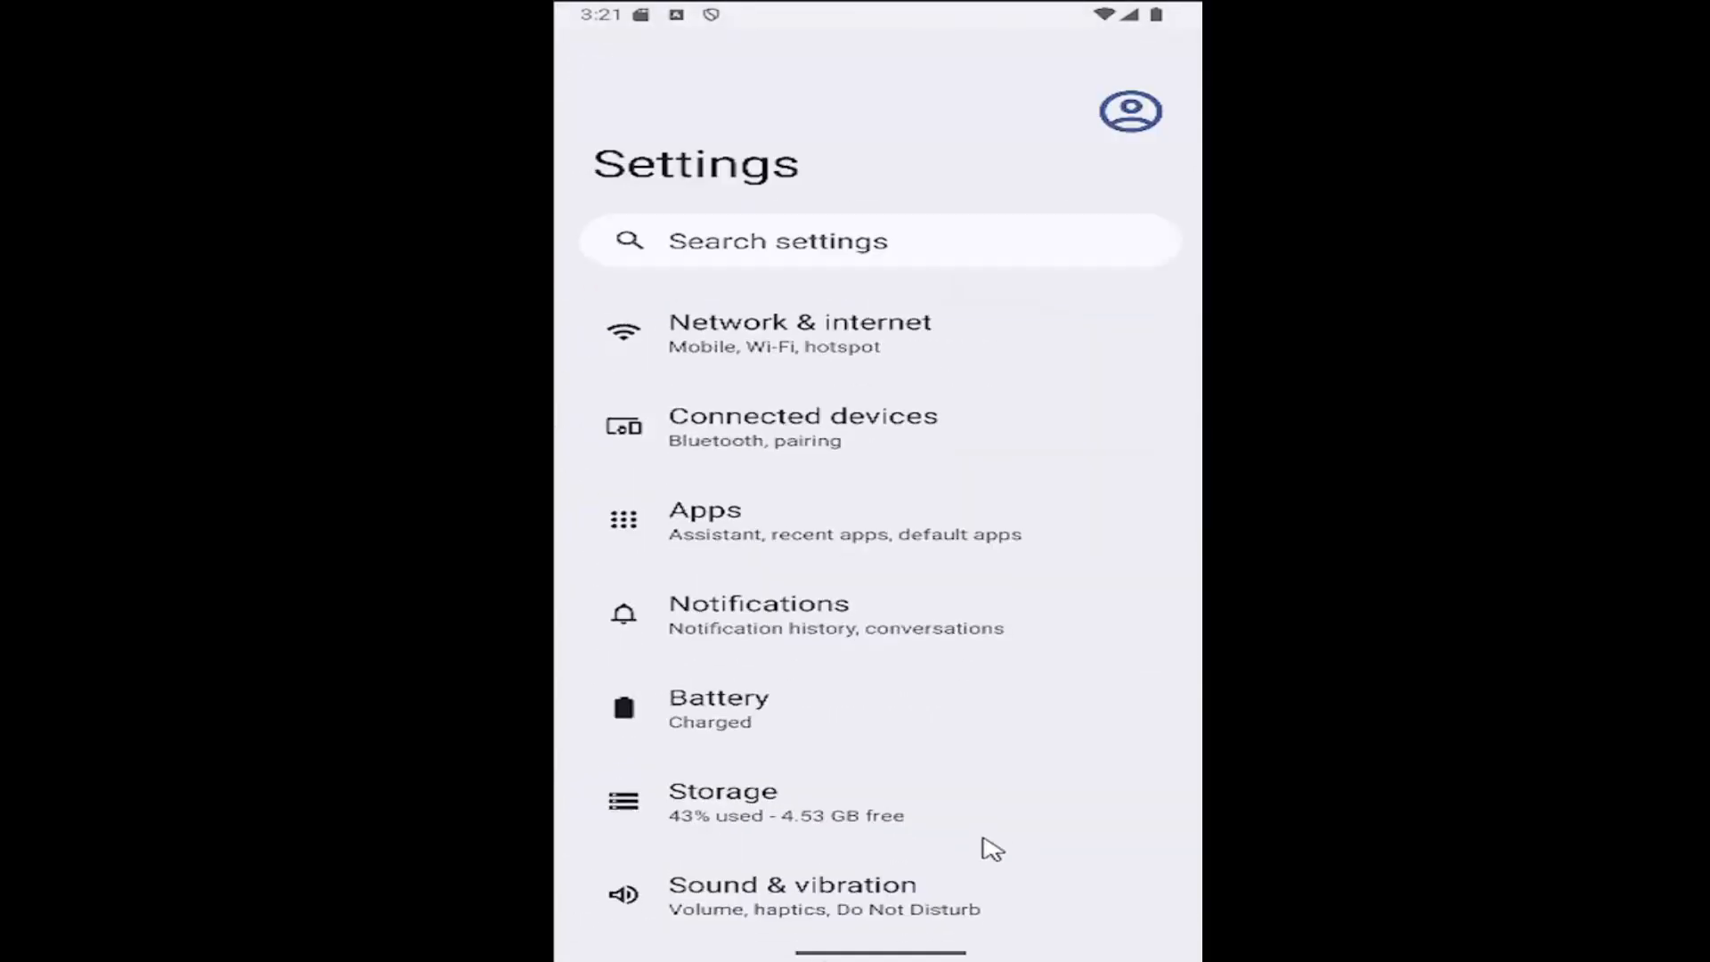